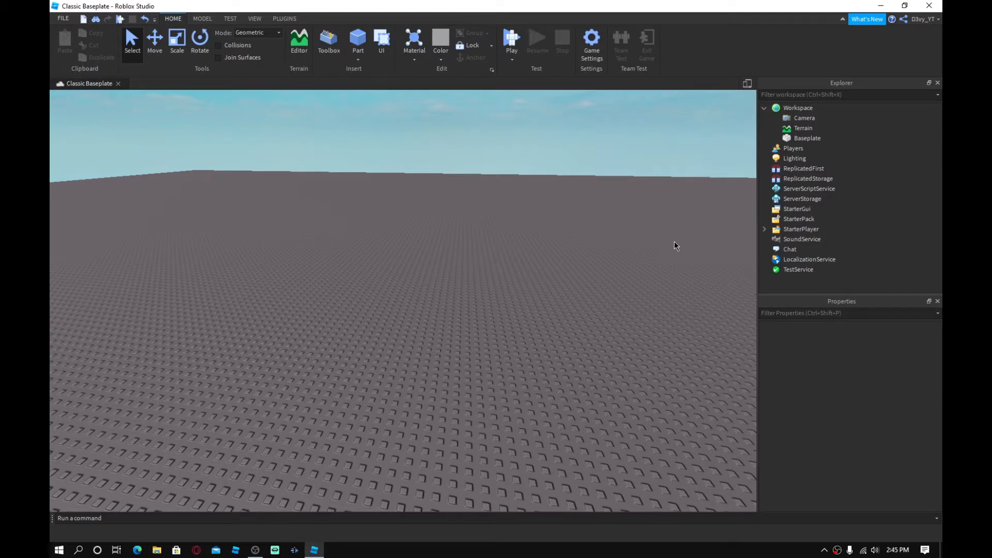
{"action": "mouse_move", "coordinate": [202, 475]}
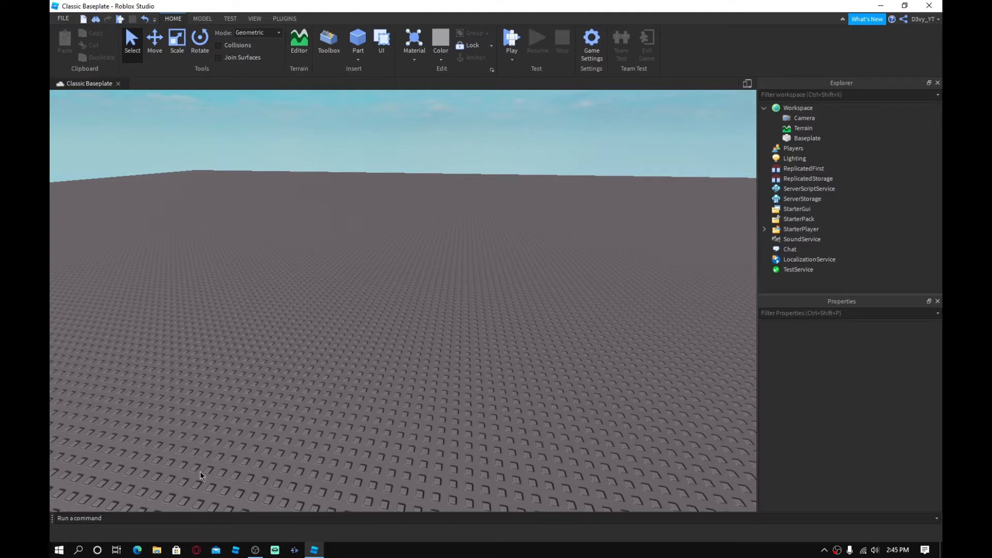
{"action": "mouse_move", "coordinate": [374, 298]}
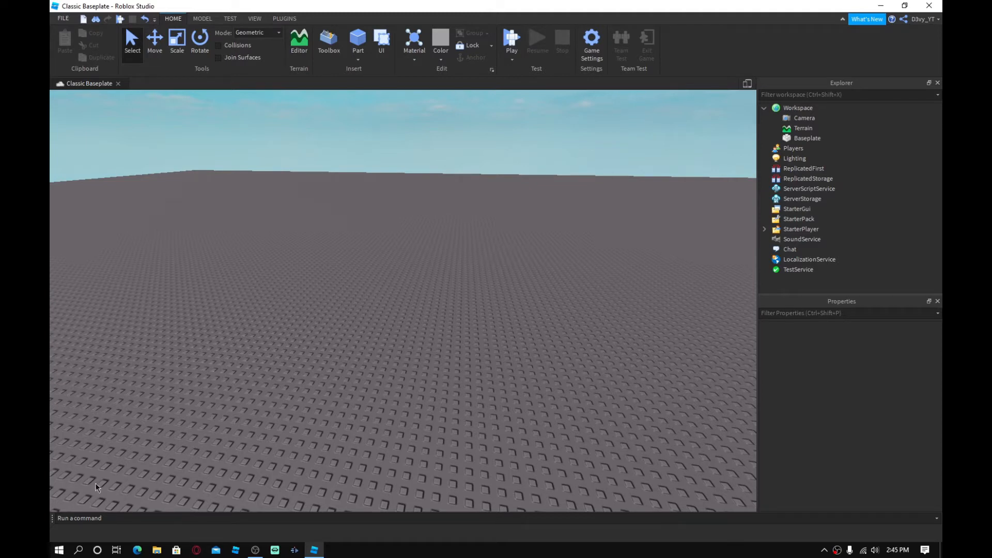
{"action": "mouse_move", "coordinate": [219, 469]}
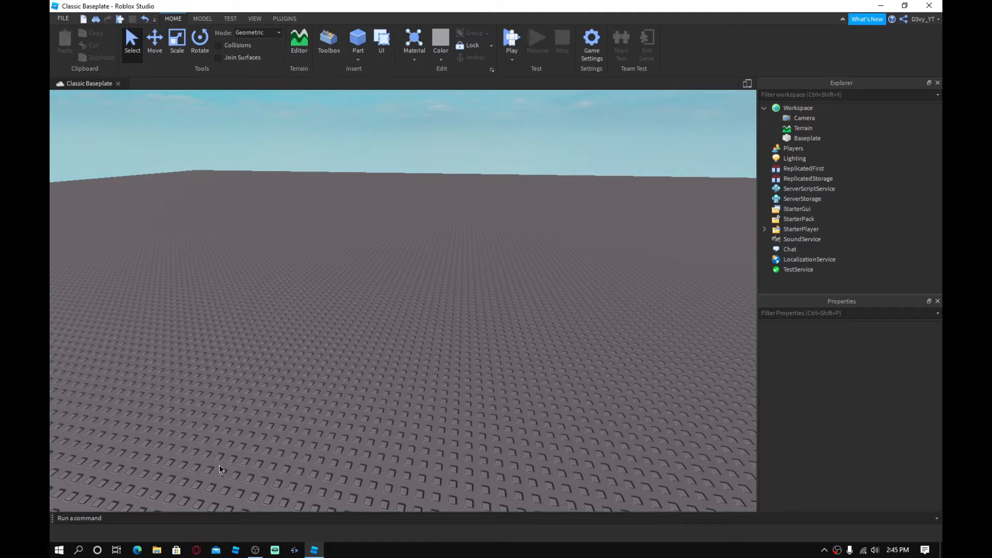
{"action": "mouse_move", "coordinate": [813, 147]}
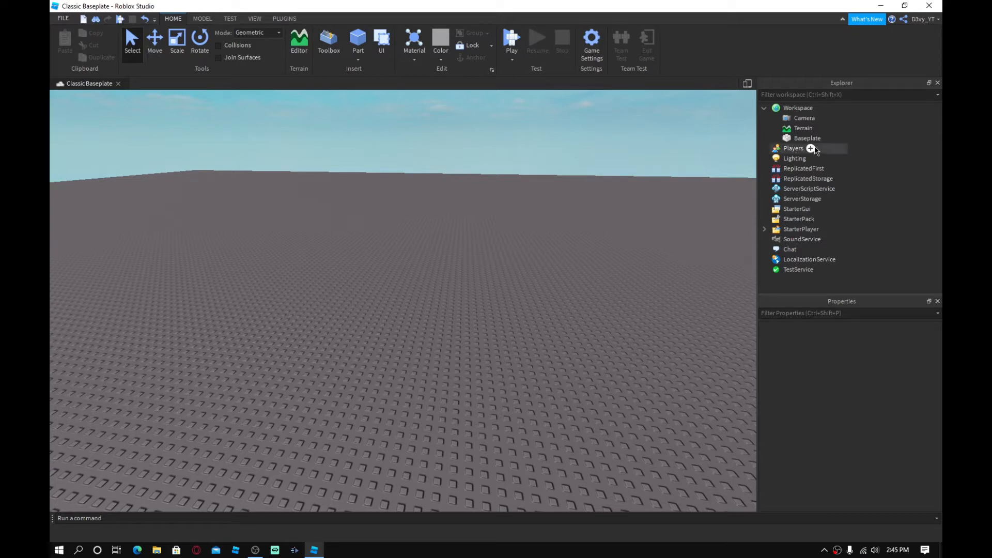
{"action": "mouse_move", "coordinate": [813, 158]}
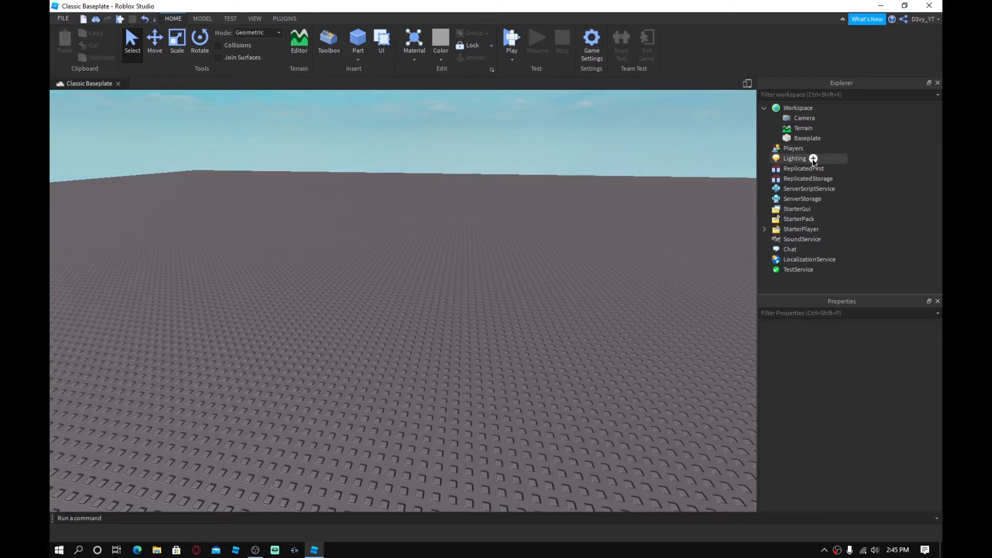
{"action": "mouse_move", "coordinate": [814, 163]}
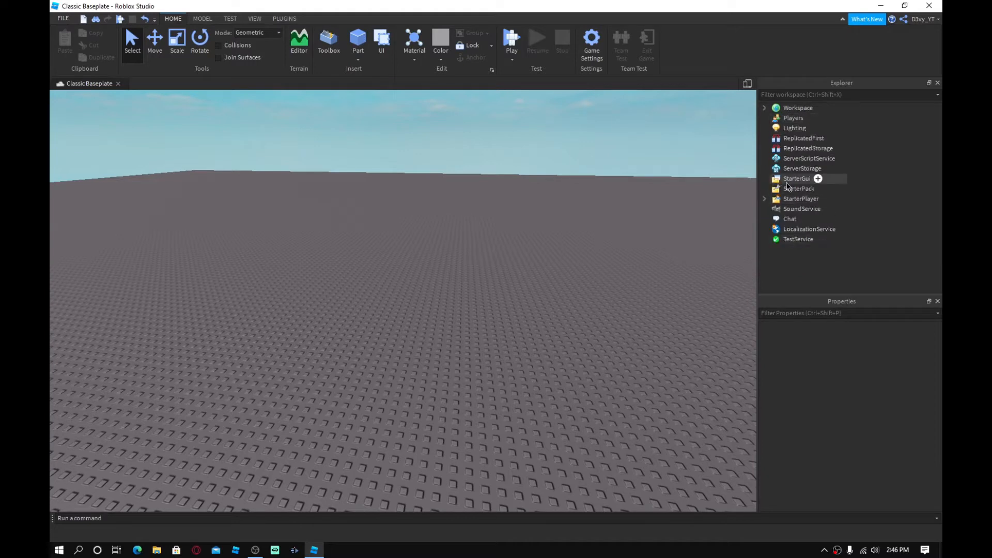
Step: Add a ScreenGui under StarterGui and rename it to Stamina
{"action": "left_click", "coordinate": [817, 179]}
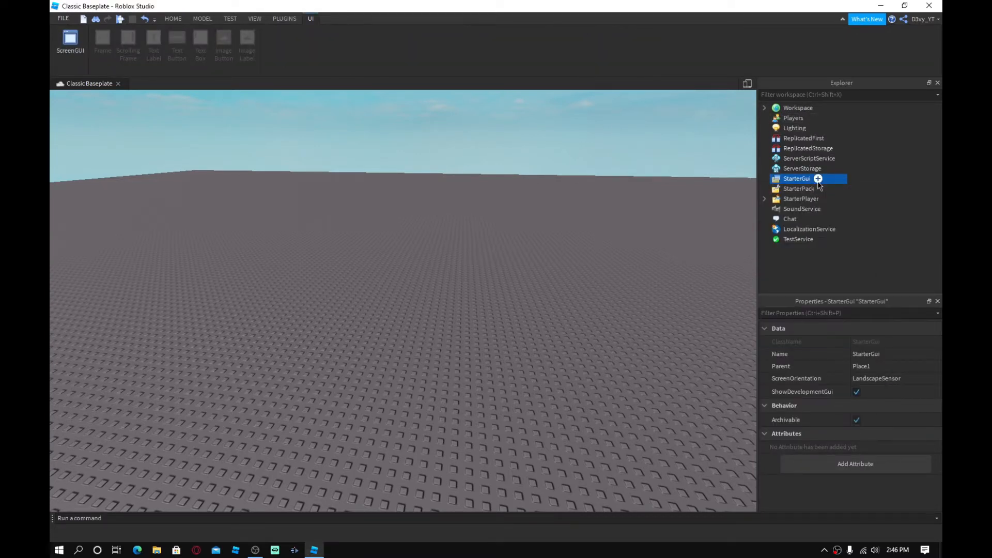
{"action": "left_click", "coordinate": [69, 42]}
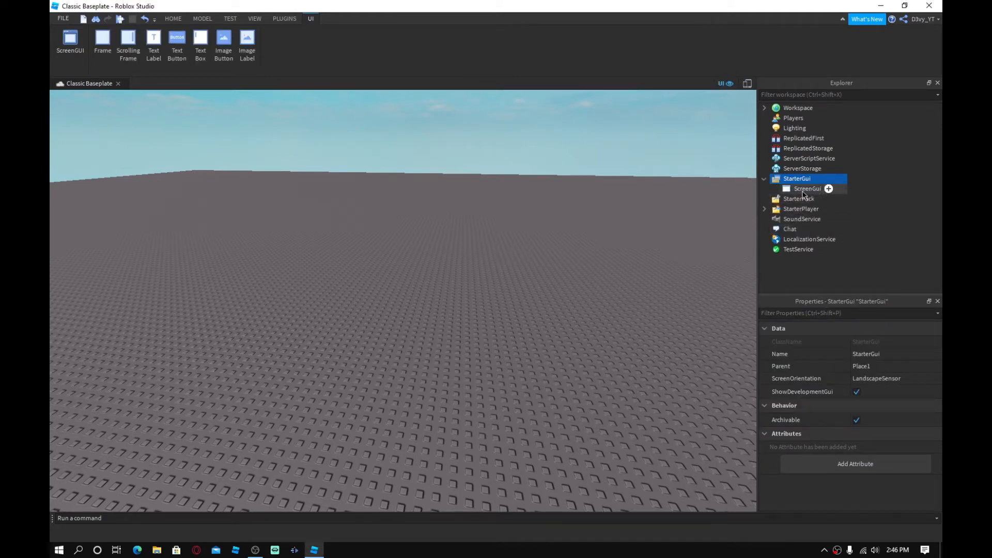
{"action": "left_click", "coordinate": [807, 188]}
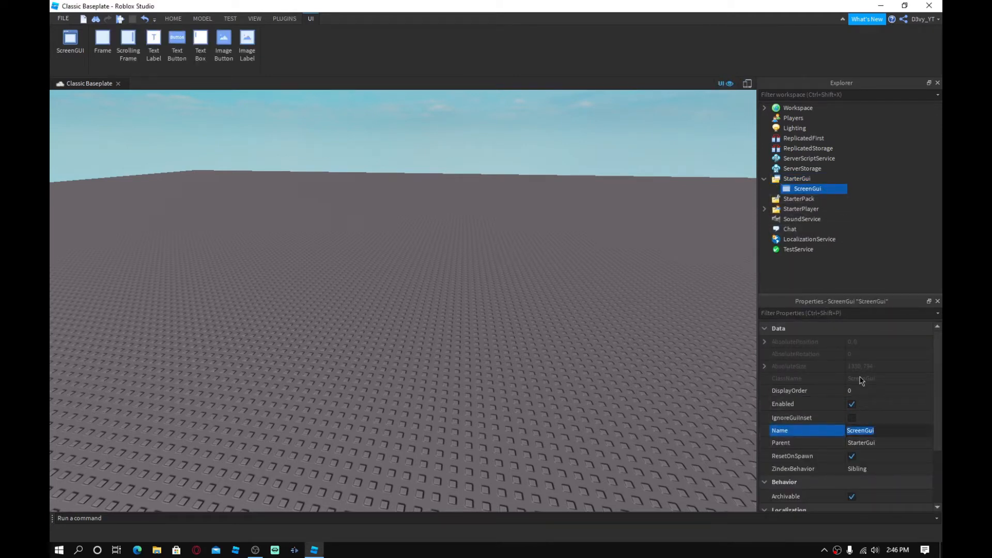
{"action": "type", "text": "Stamina"}
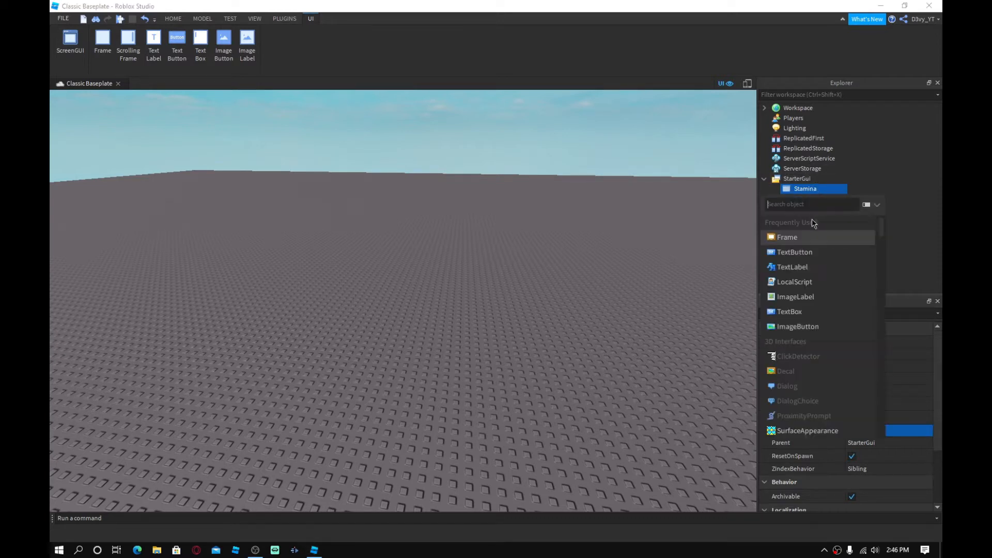
Step: Insert a Frame in Stamina, stretch it into a 310x27 bar and colour it light red
{"action": "left_click", "coordinate": [787, 237]}
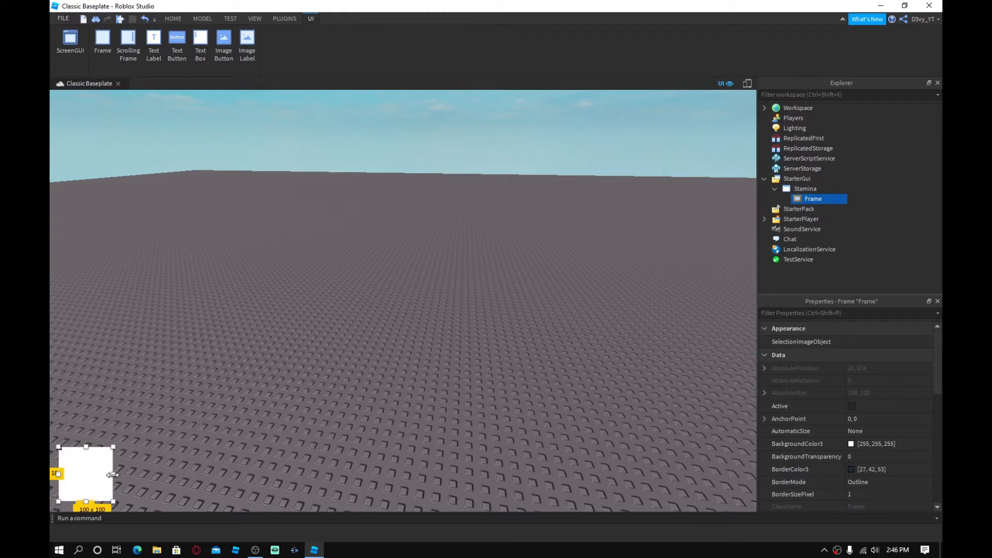
{"action": "left_click_drag", "start_coordinate": [114, 474], "coordinate": [225, 474]}
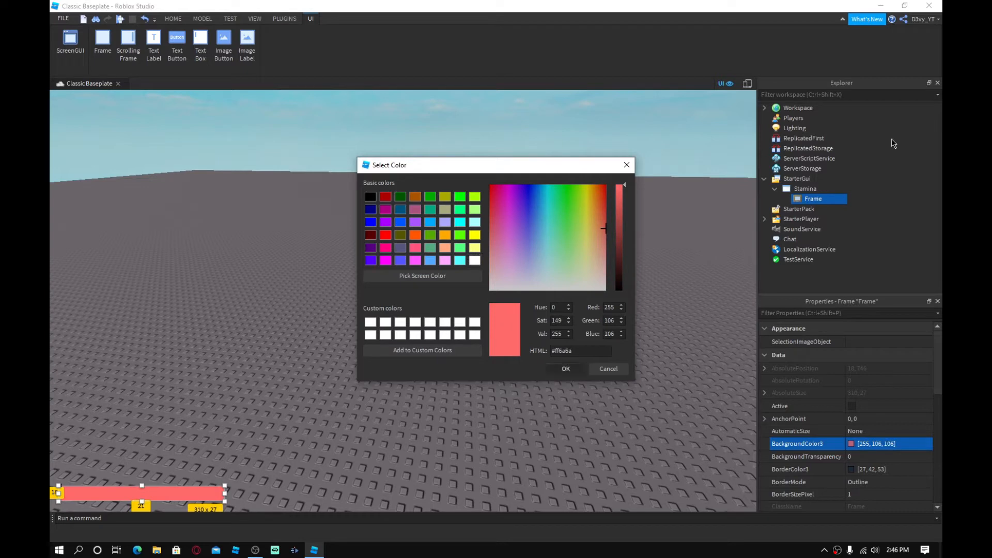
{"action": "left_click", "coordinate": [830, 199]}
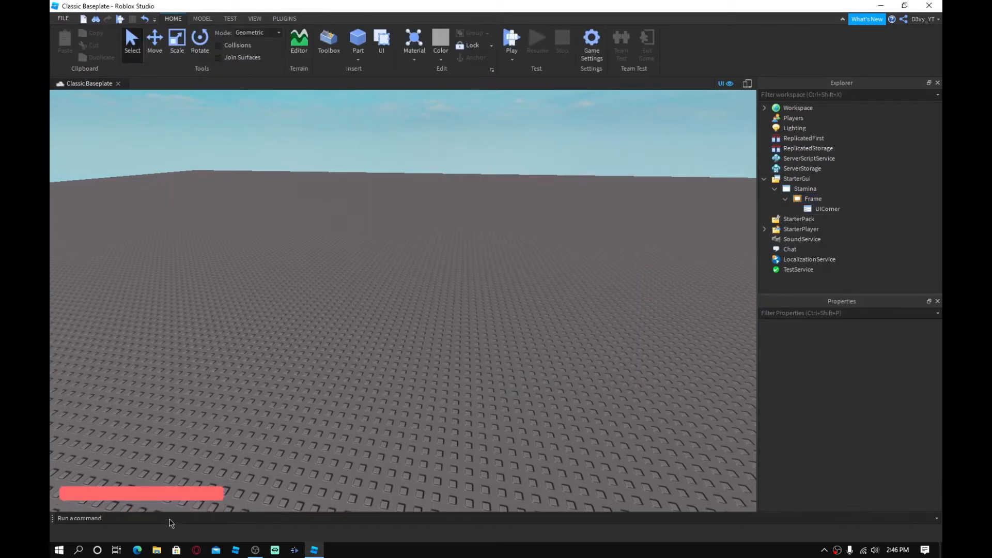
{"action": "mouse_move", "coordinate": [658, 252]}
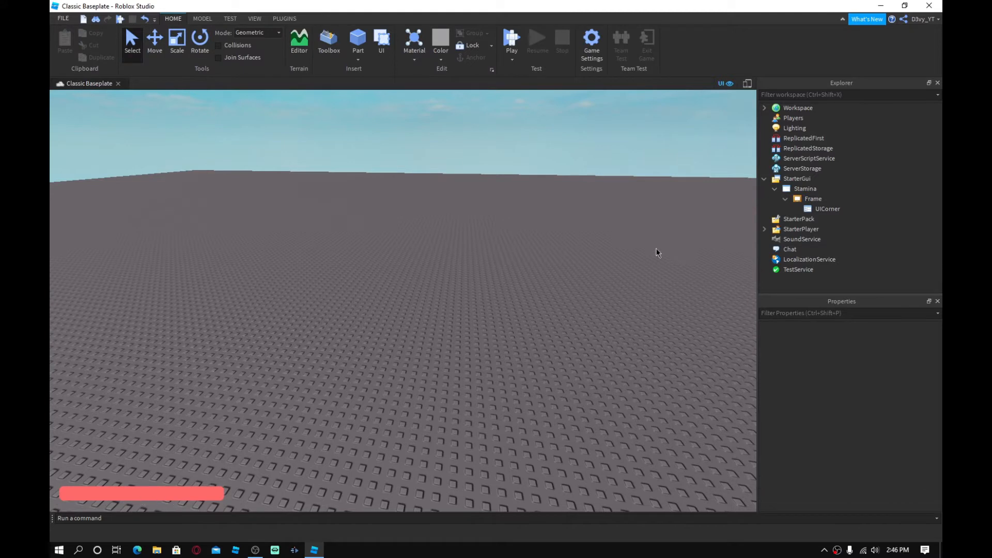
Step: Insert an inner Frame in the bar and size it to {1,0},{1,0} so it fills the bar
{"action": "left_click", "coordinate": [828, 209]}
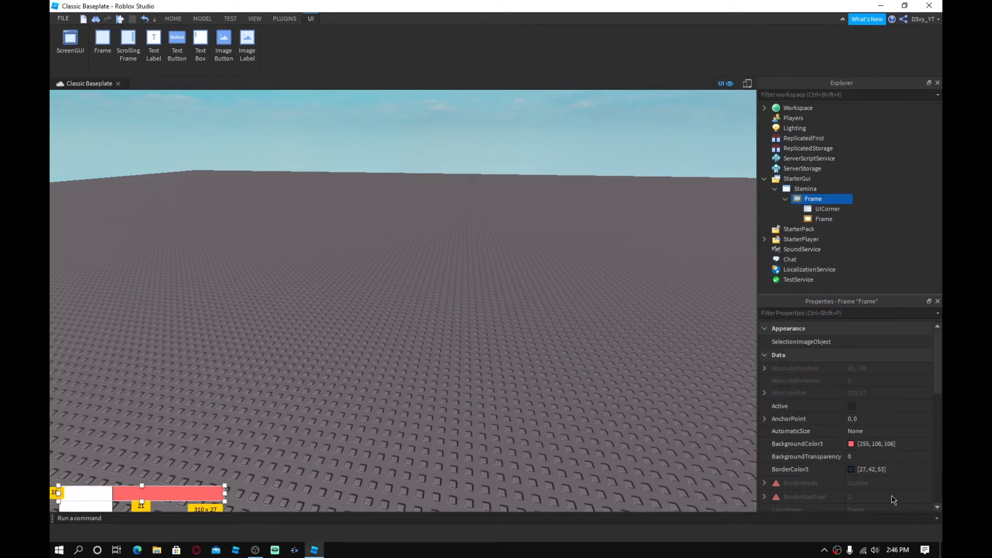
{"action": "left_click", "coordinate": [824, 218]}
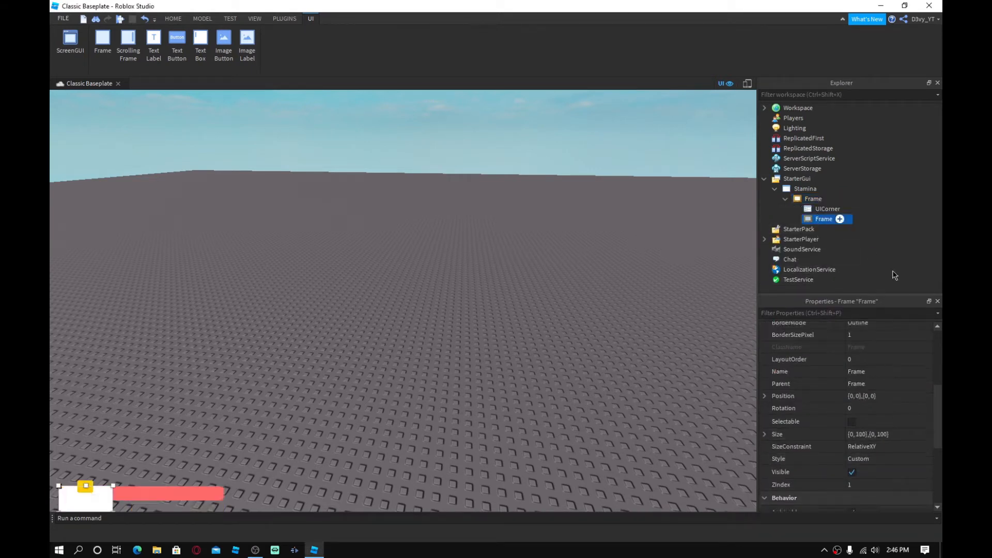
{"action": "scroll", "scroll_direction": "down", "scroll_amount": 3}
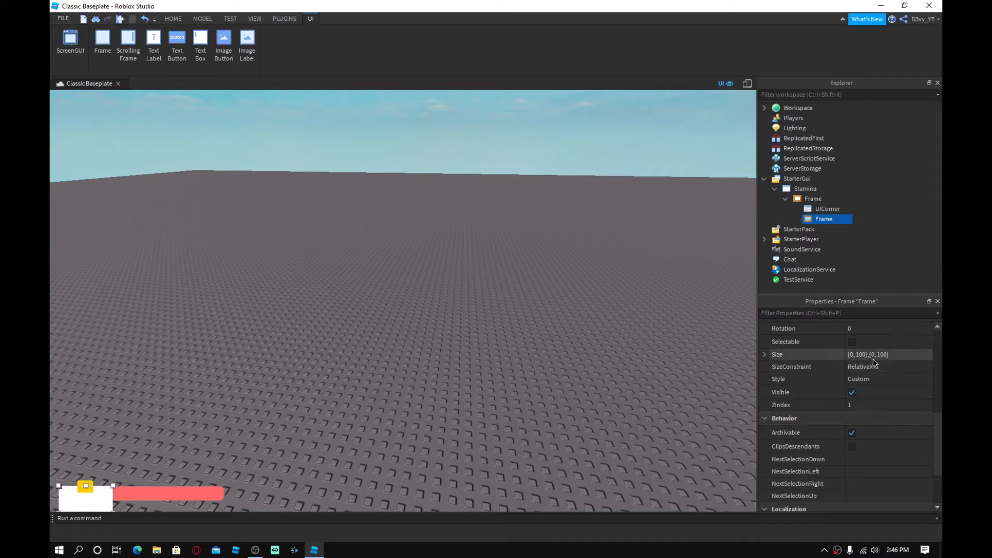
{"action": "left_click", "coordinate": [889, 355]}
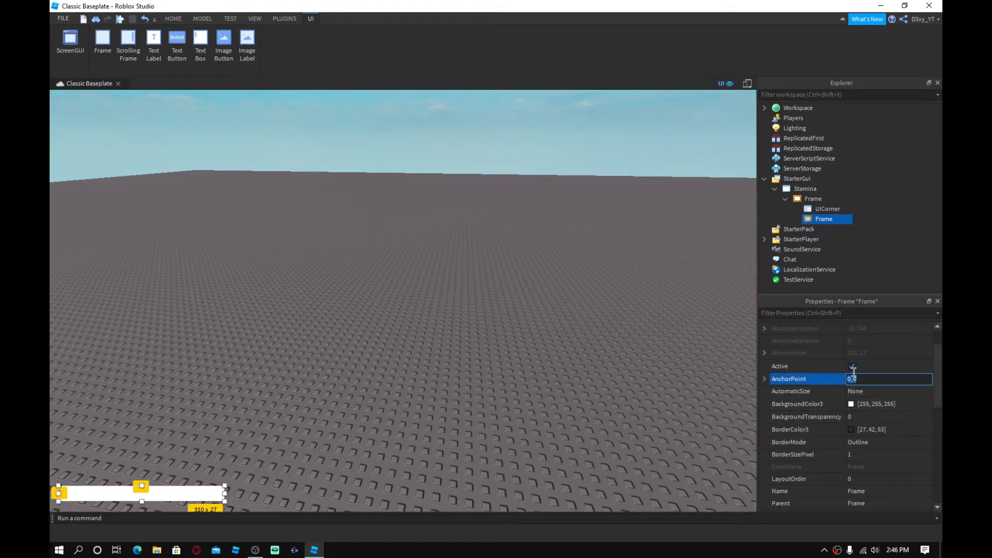
Step: Set the inner frame's BackgroundColor3 to yellow (255,255,0)
{"action": "left_click", "coordinate": [851, 404]}
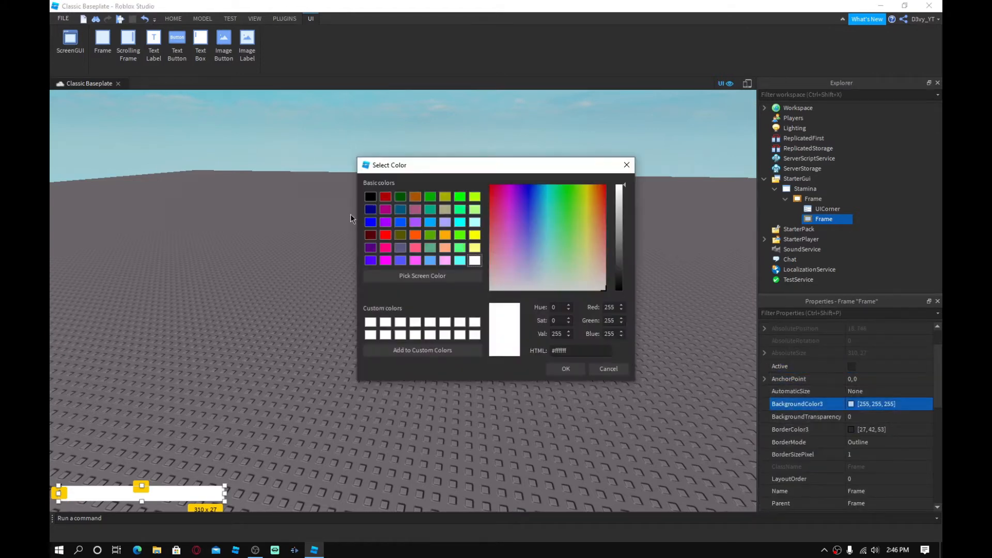
{"action": "mouse_move", "coordinate": [401, 227]}
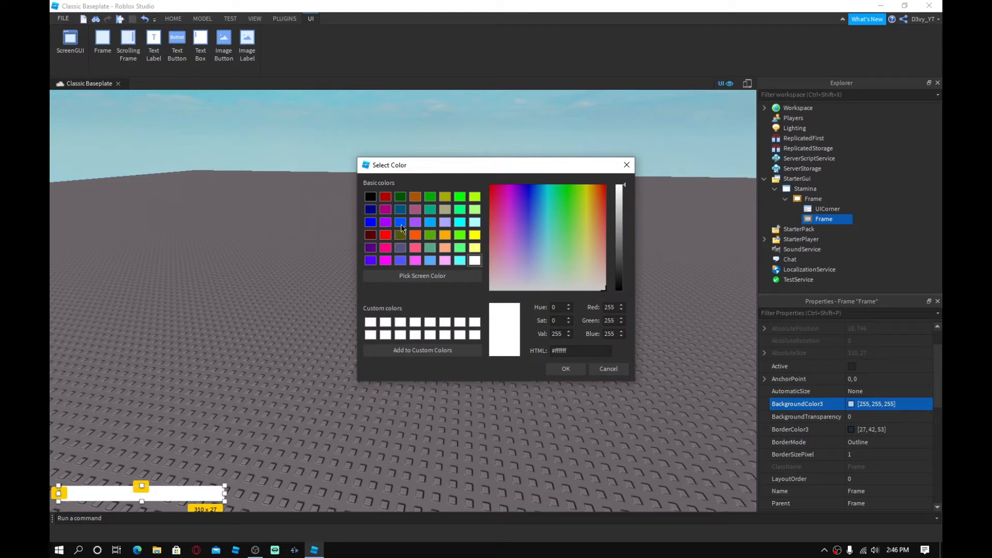
{"action": "mouse_move", "coordinate": [379, 263]}
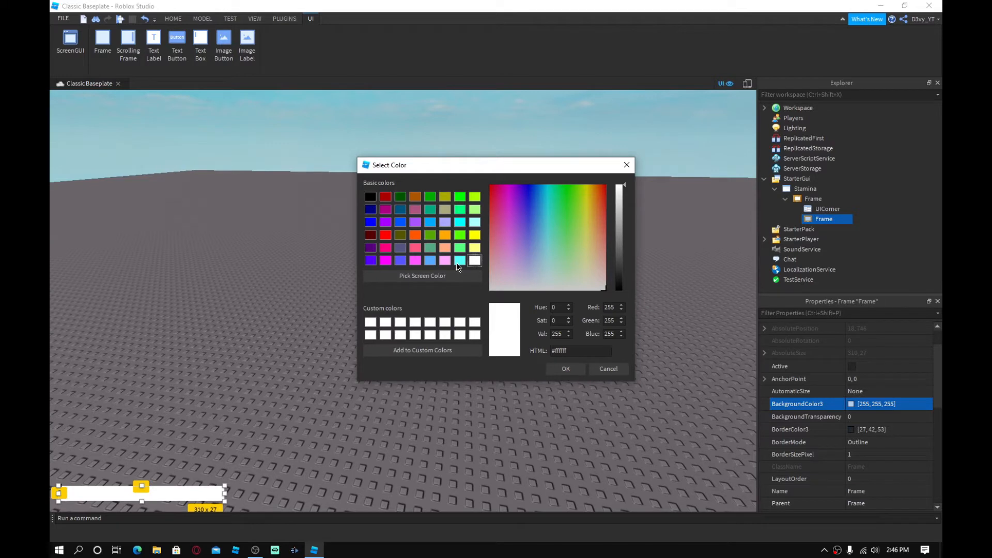
{"action": "left_click", "coordinate": [562, 219]}
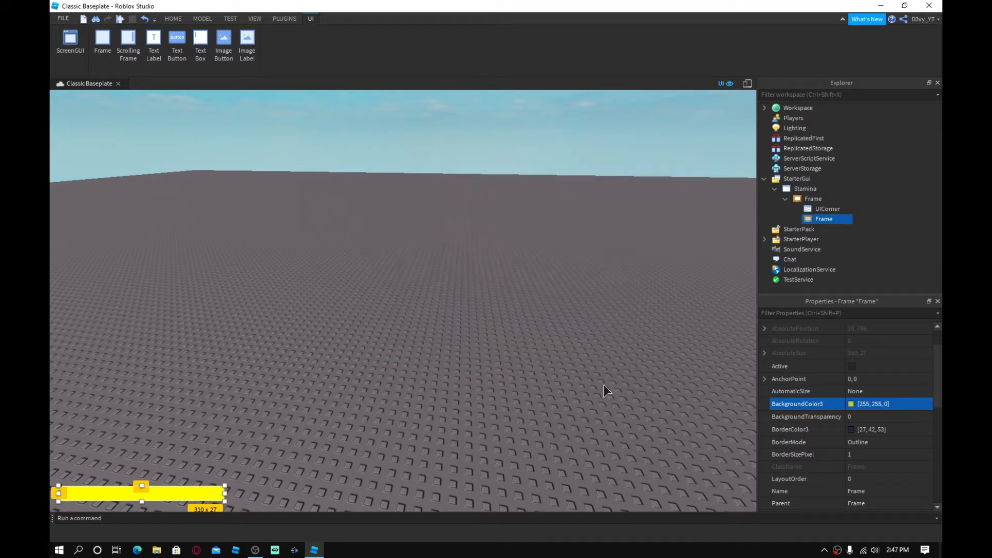
{"action": "scroll", "scroll_direction": "down", "scroll_amount": 3}
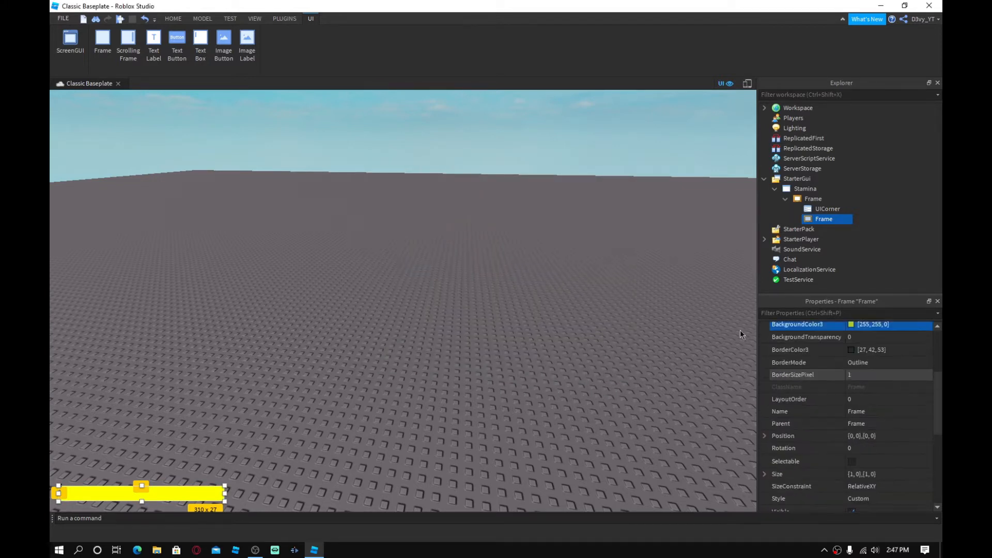
{"action": "left_click", "coordinate": [172, 17]}
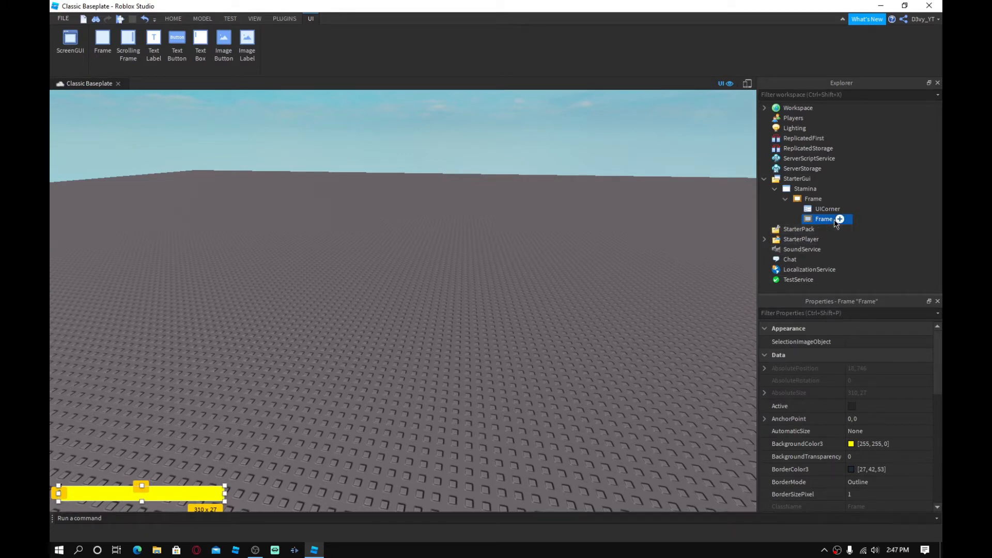
Step: Copy the outer bar's UICorner and paste it into the yellow inner Frame
{"action": "left_click", "coordinate": [839, 218]}
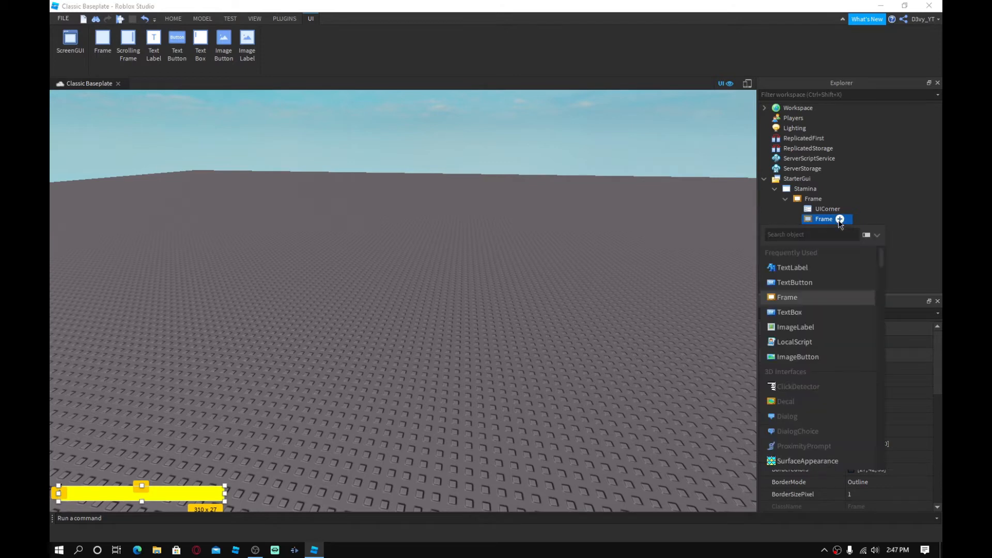
{"action": "left_click", "coordinate": [675, 303]}
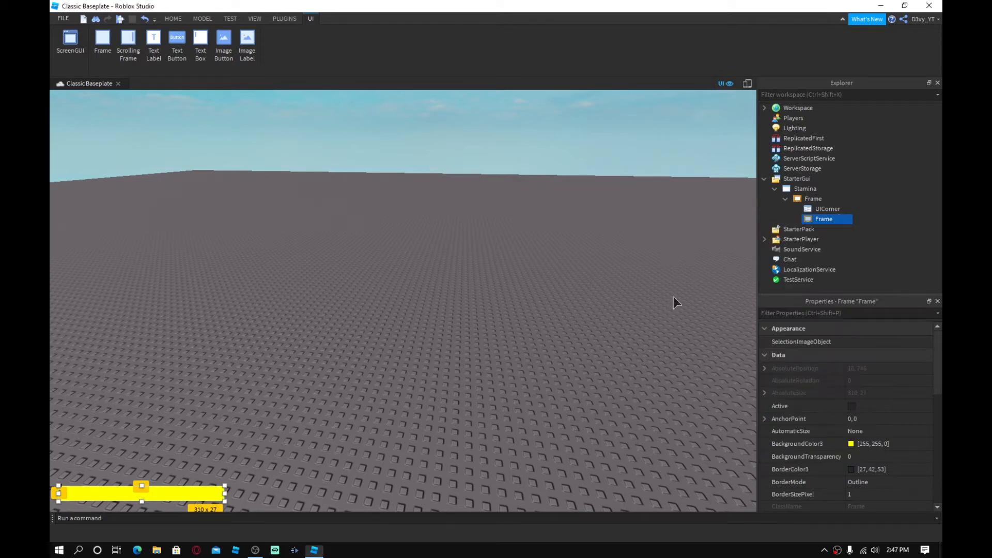
{"action": "left_click", "coordinate": [173, 18]}
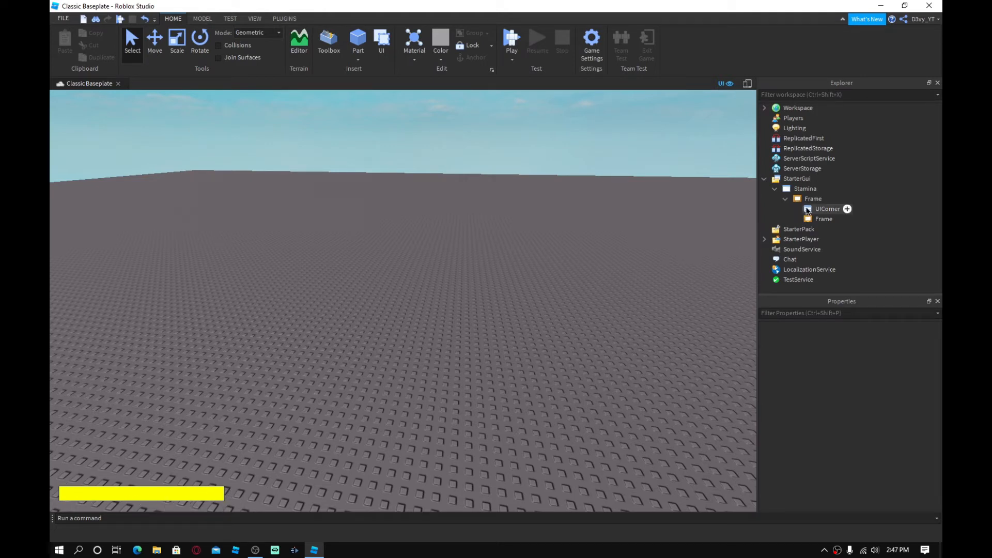
{"action": "left_click", "coordinate": [824, 219]}
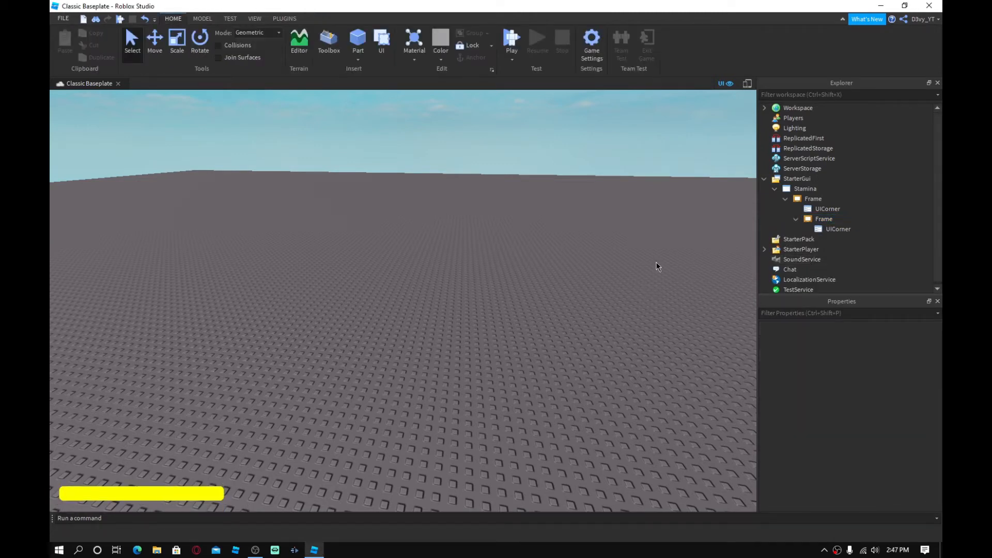
{"action": "left_click", "coordinate": [310, 18]}
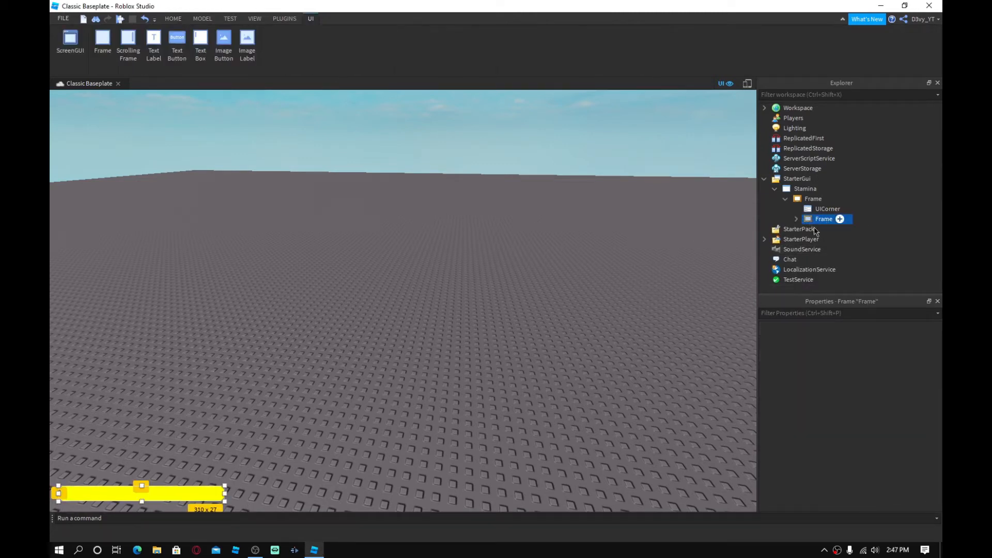
Step: Insert a LocalScript into the yellow Frame with the sprint drain-and-refill stamina code
{"action": "left_click", "coordinate": [839, 219]}
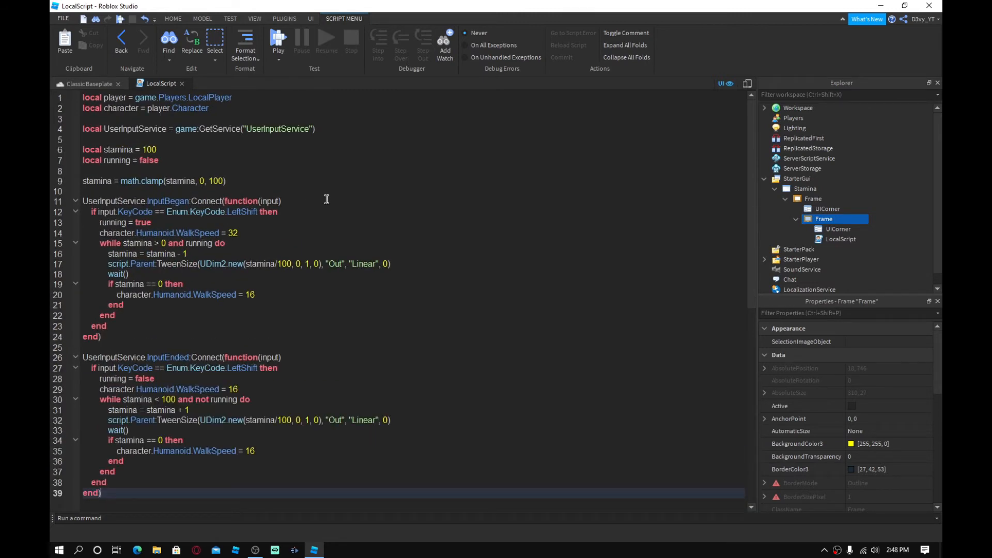
{"action": "mouse_move", "coordinate": [484, 208]}
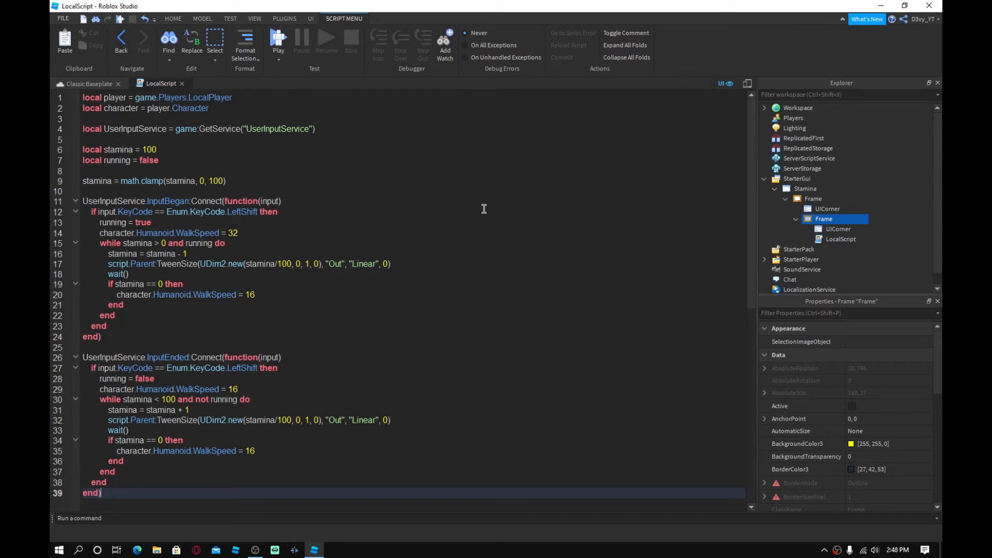
{"action": "mouse_move", "coordinate": [205, 93]}
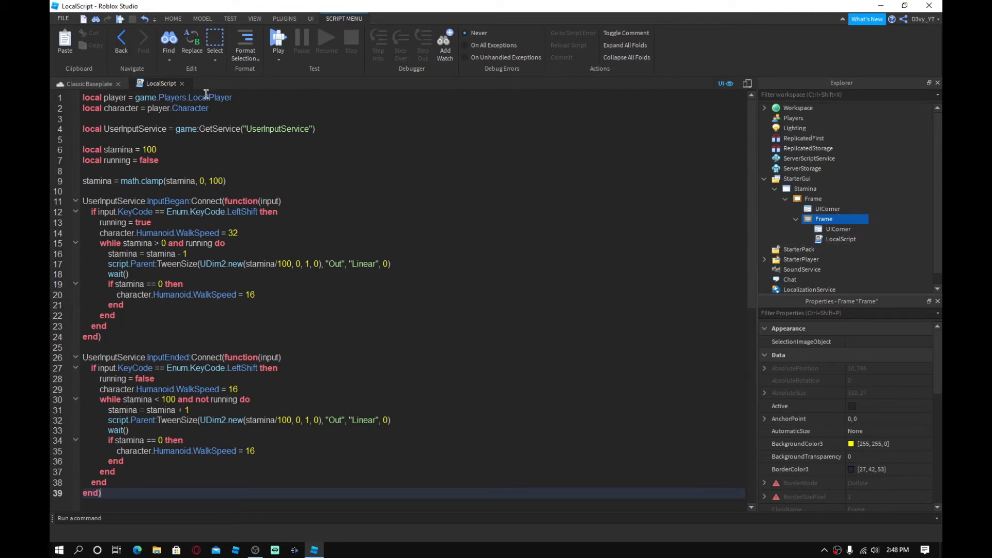
Step: Close the script, add a TextLabel just above the yellow bar and set its font to SourceSansBold
{"action": "left_click", "coordinate": [89, 82]}
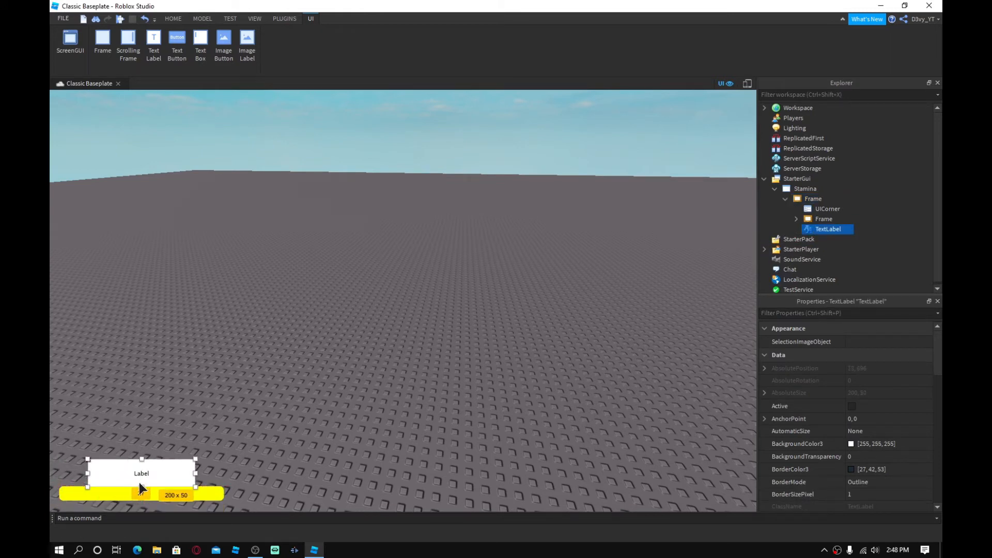
{"action": "left_click_drag", "start_coordinate": [141, 495], "coordinate": [142, 475]}
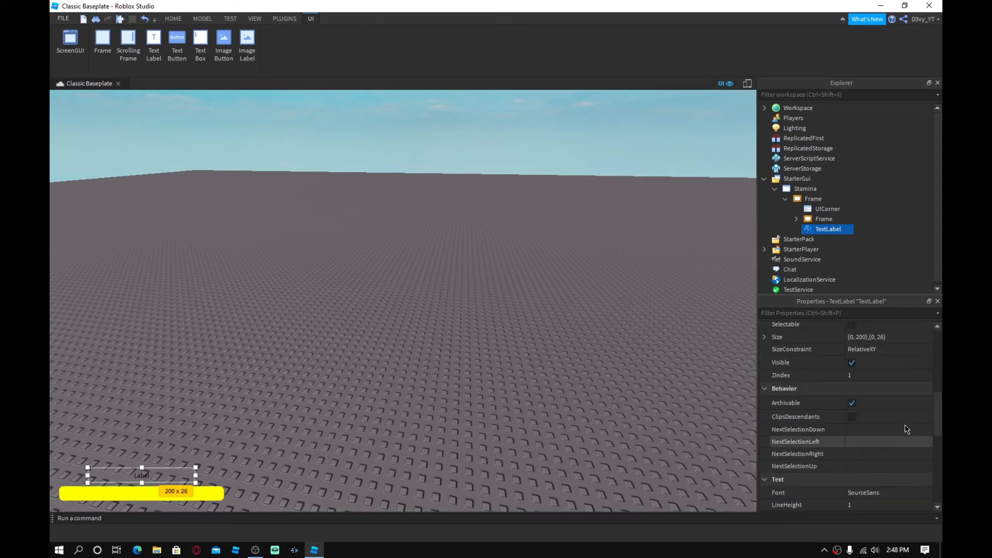
{"action": "left_click", "coordinate": [885, 382]}
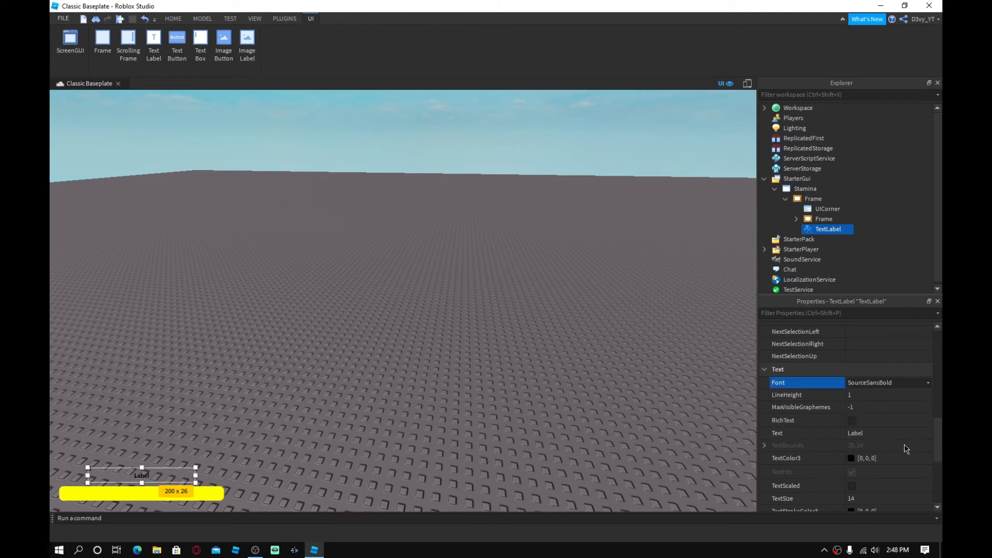
Step: Make the label text white, set its Text to Stamina and remove its background
{"action": "left_click", "coordinate": [850, 458]}
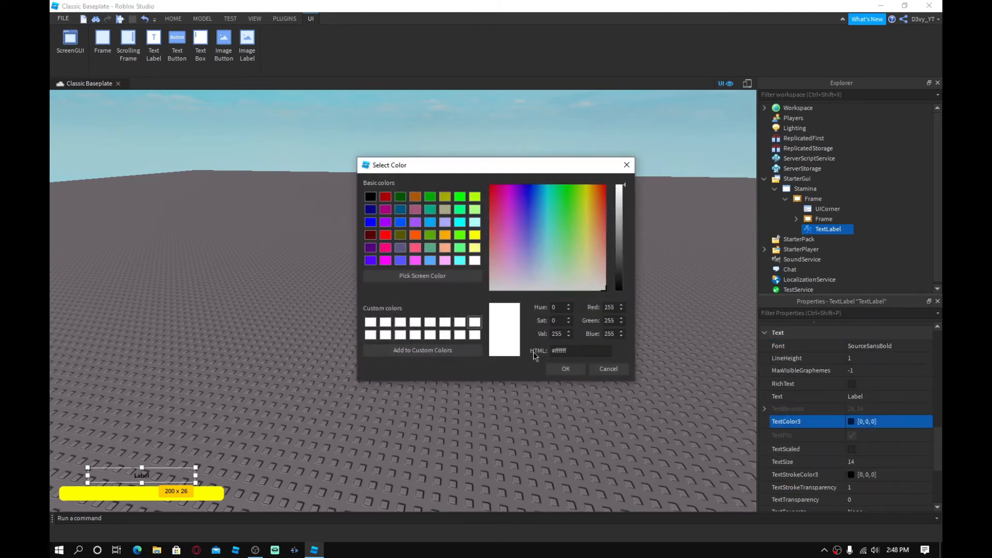
{"action": "left_click", "coordinate": [565, 369]}
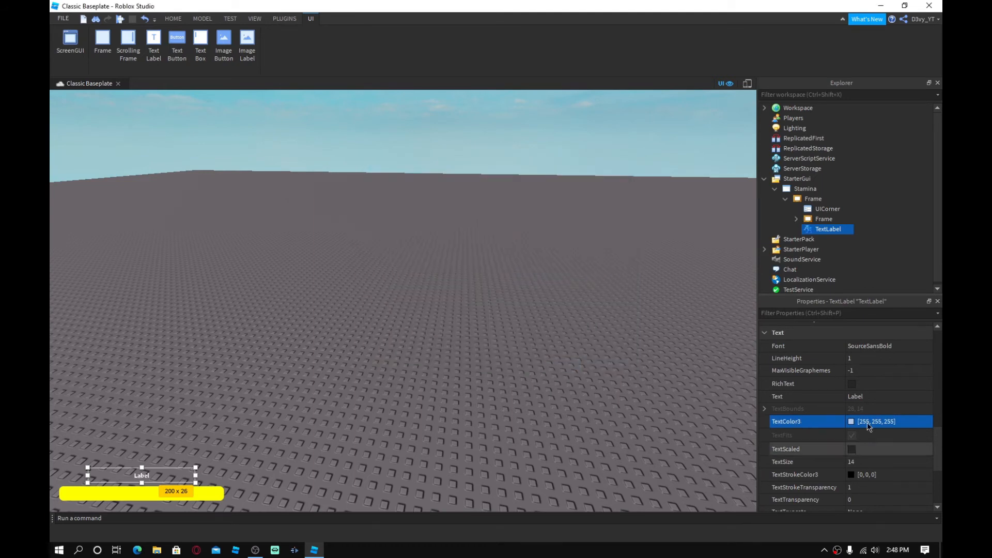
{"action": "type", "text": "Stam"}
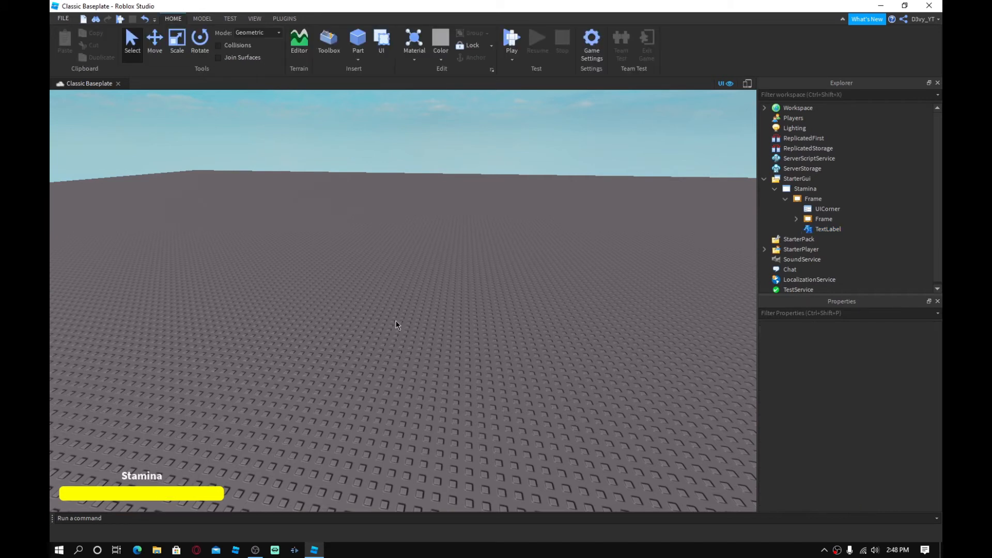
Step: Start a playtest so the character spawns with the Stamina bar on screen
{"action": "left_click", "coordinate": [510, 38]}
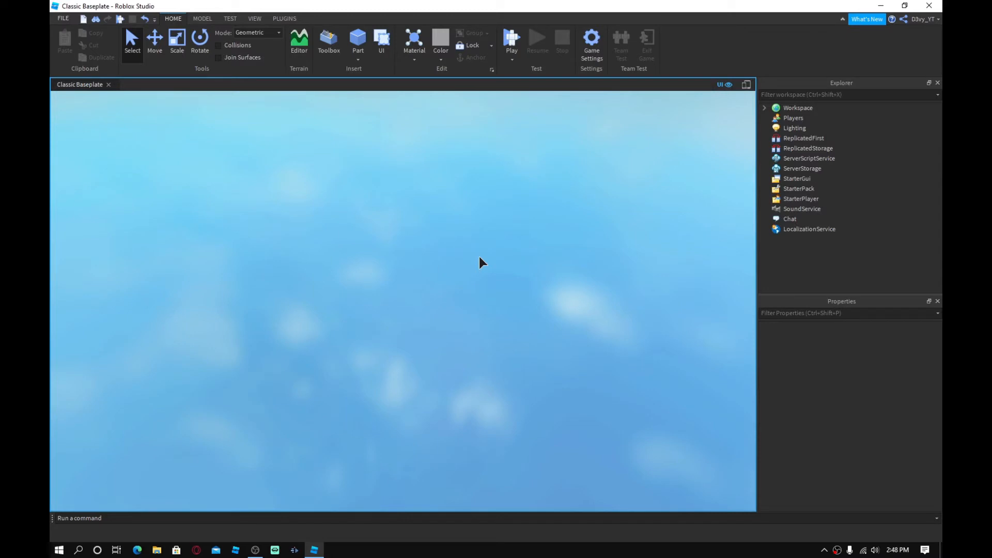
{"action": "left_click", "coordinate": [510, 41]}
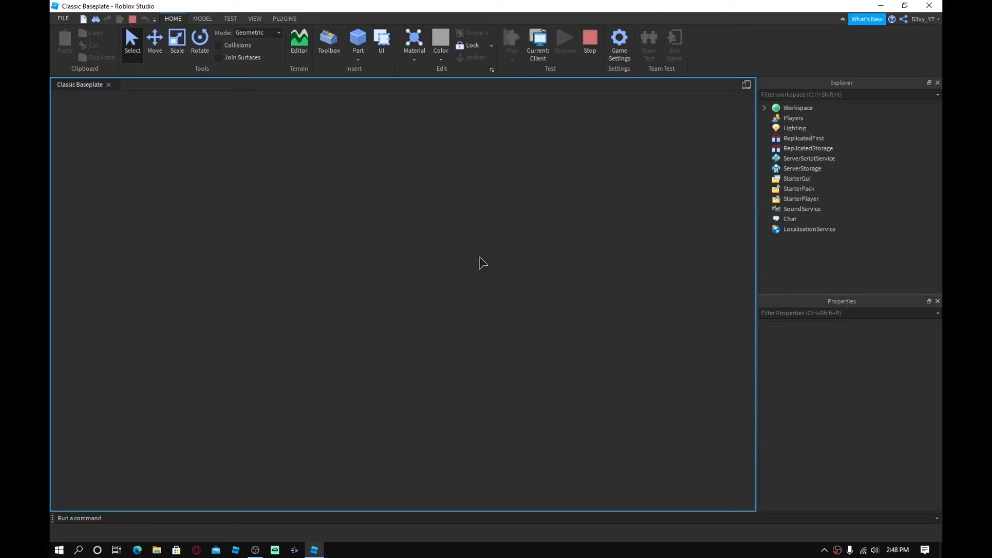
{"action": "left_click", "coordinate": [510, 41]}
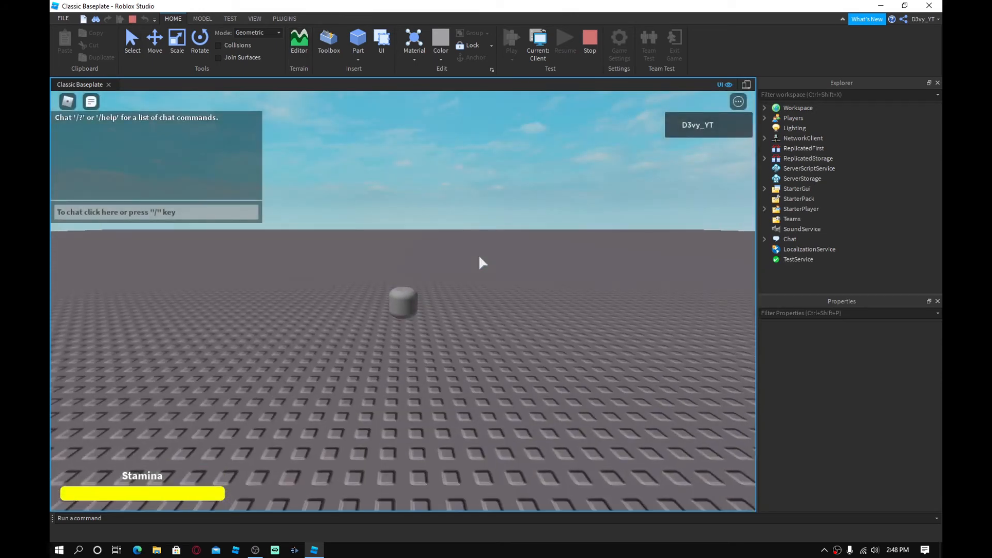
{"action": "left_click", "coordinate": [512, 38]}
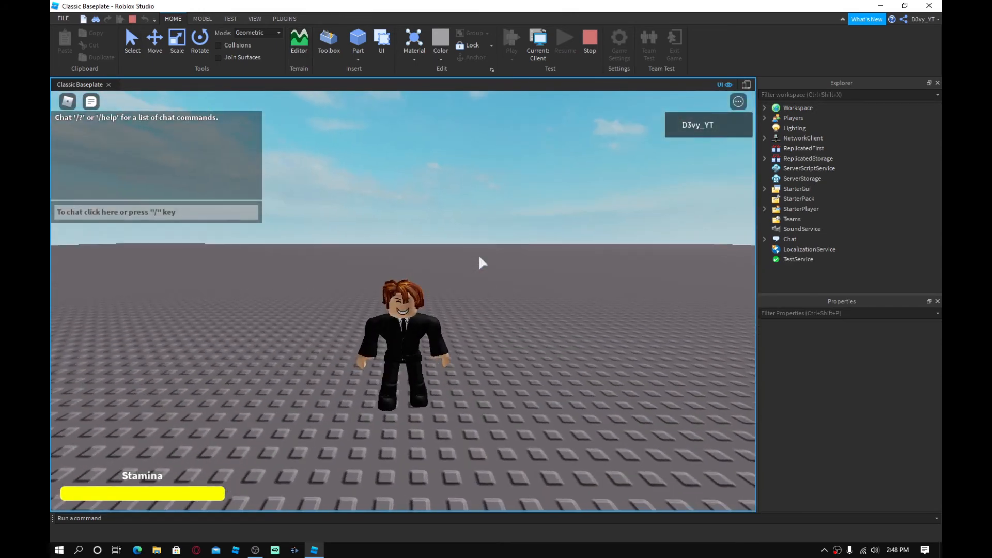